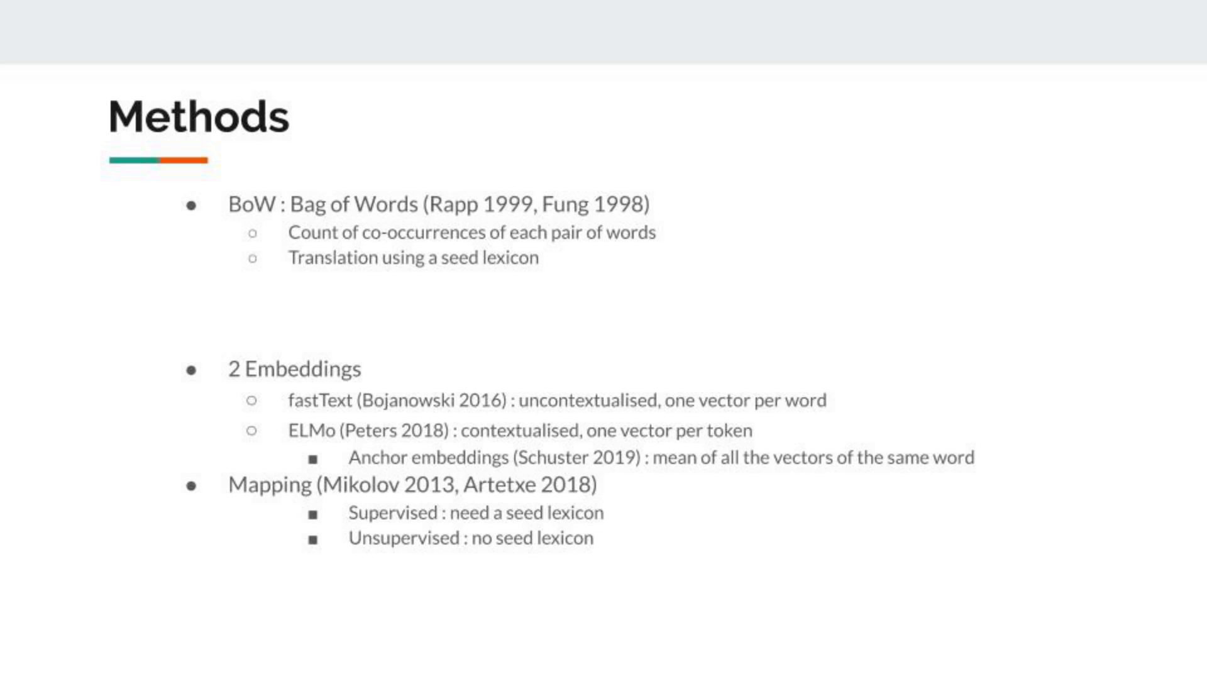
pyautogui.press('Right')
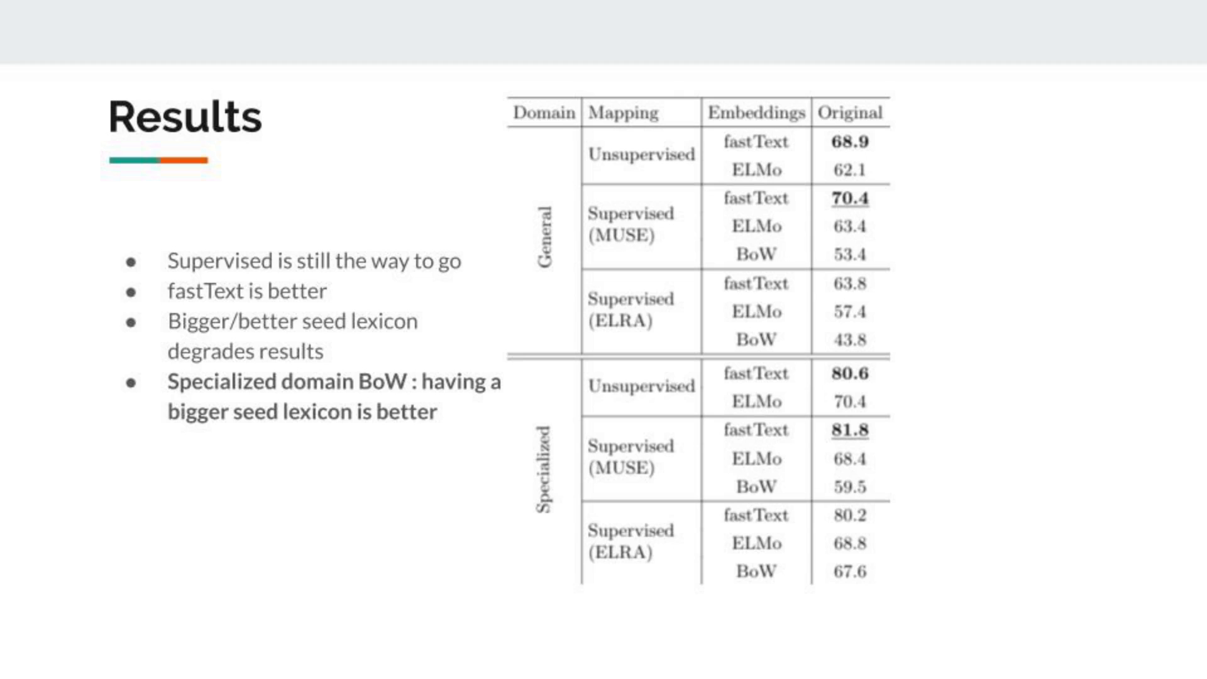
pyautogui.press('Right')
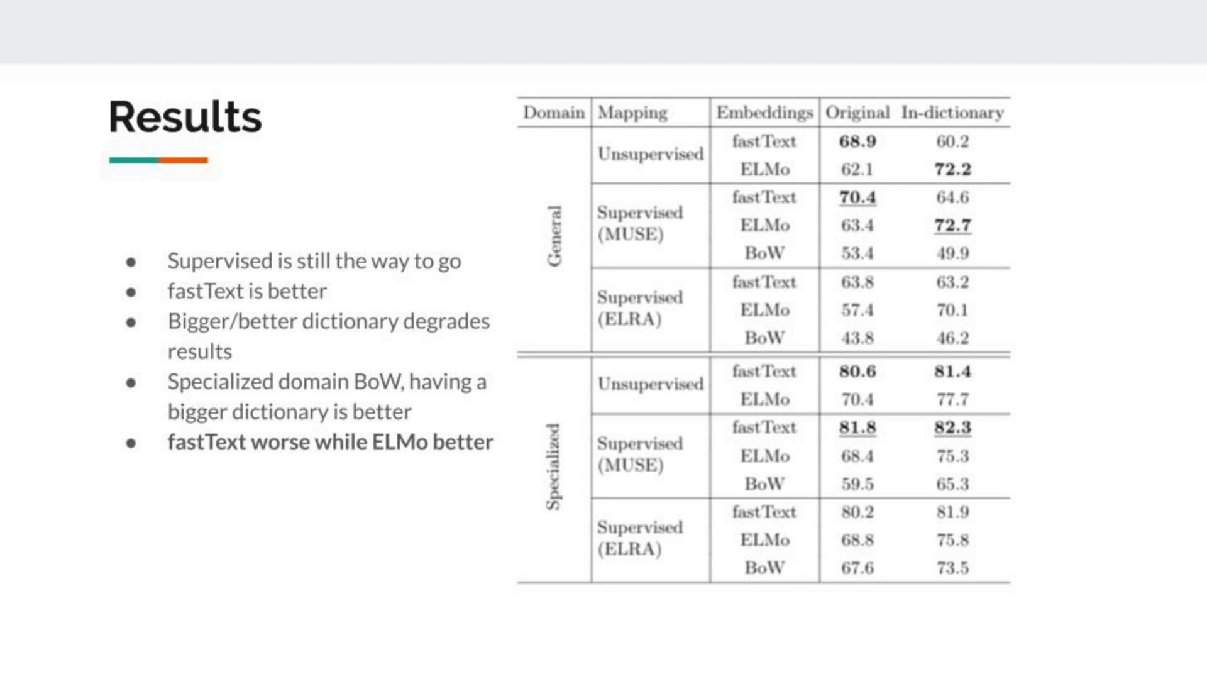